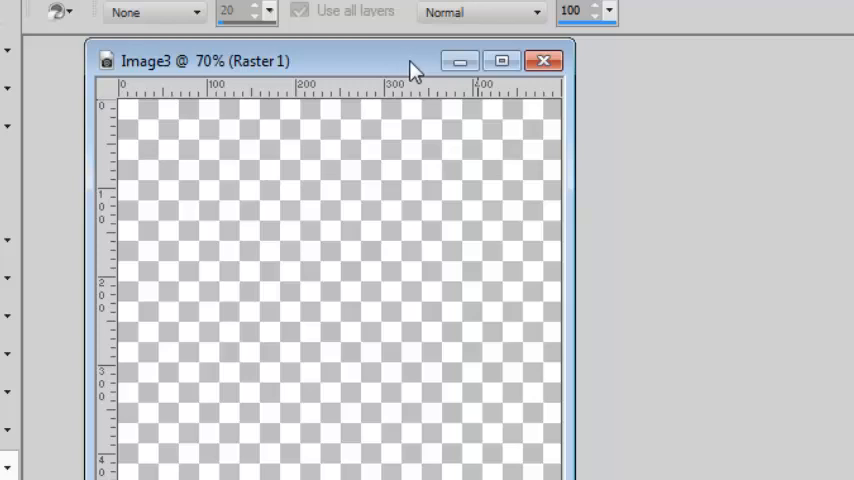
{"action": "mouse_move", "coordinate": [568, 128]}
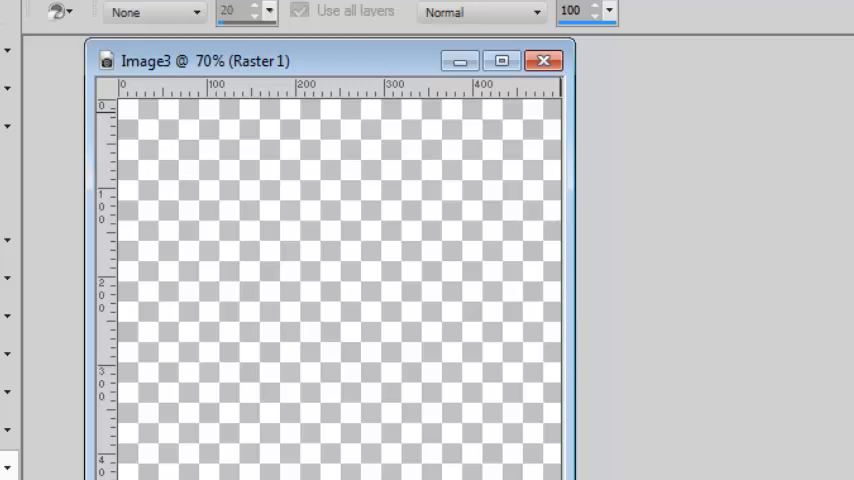
{"action": "mouse_move", "coordinate": [528, 356]}
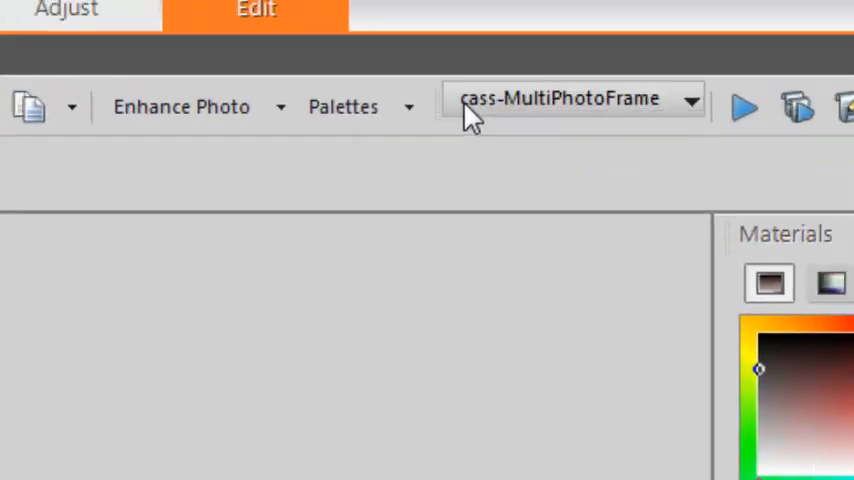
{"action": "mouse_move", "coordinate": [656, 120]}
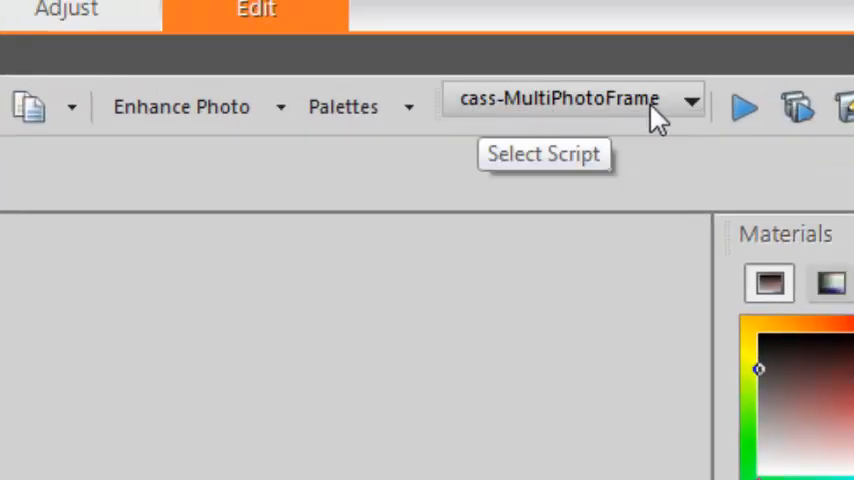
{"action": "mouse_move", "coordinate": [670, 126]}
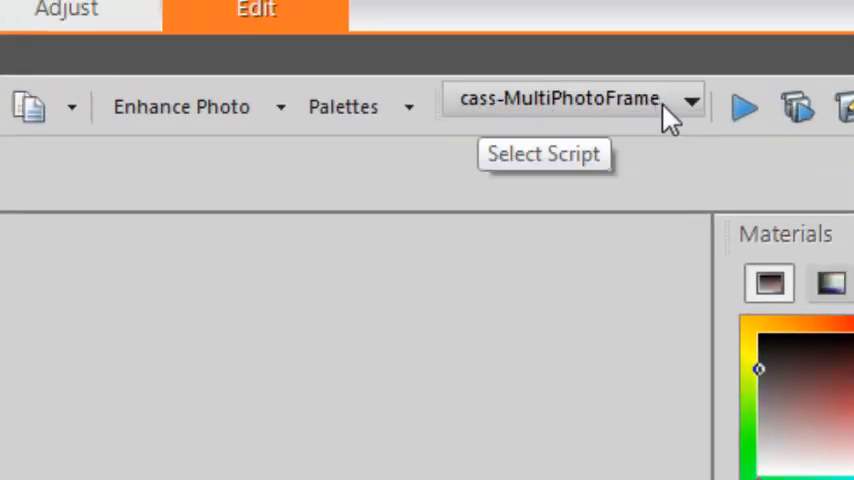
- Run the cass-MultiPhotoFrame script on the blank image
{"action": "left_click", "coordinate": [738, 104]}
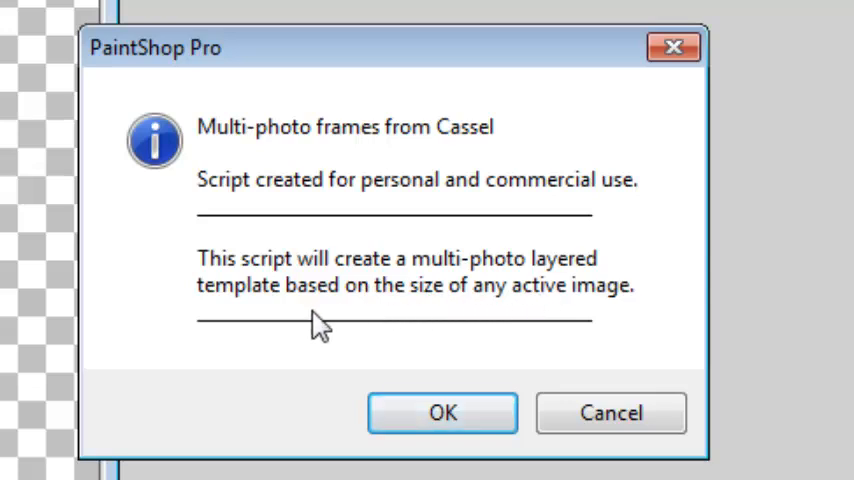
{"action": "mouse_move", "coordinate": [358, 330]}
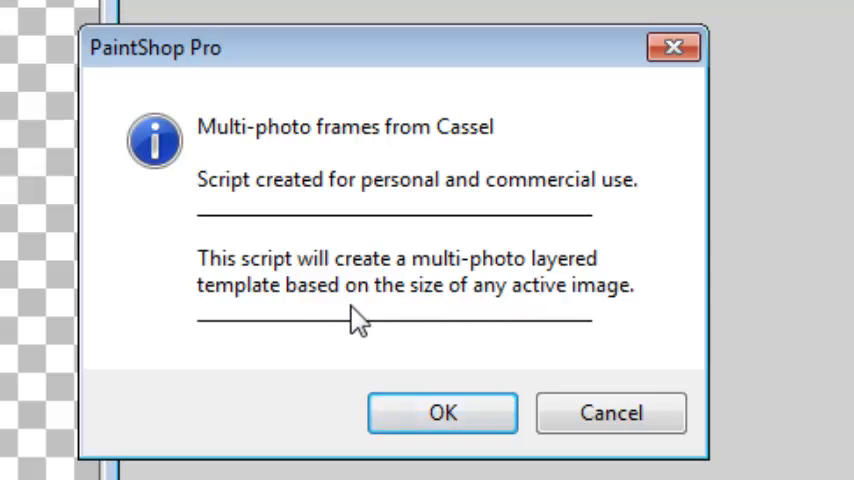
- Accept the intro, then confirm 5 columns, 2 rows, 10% spacing and a 30% main frame
{"action": "left_click", "coordinate": [442, 412]}
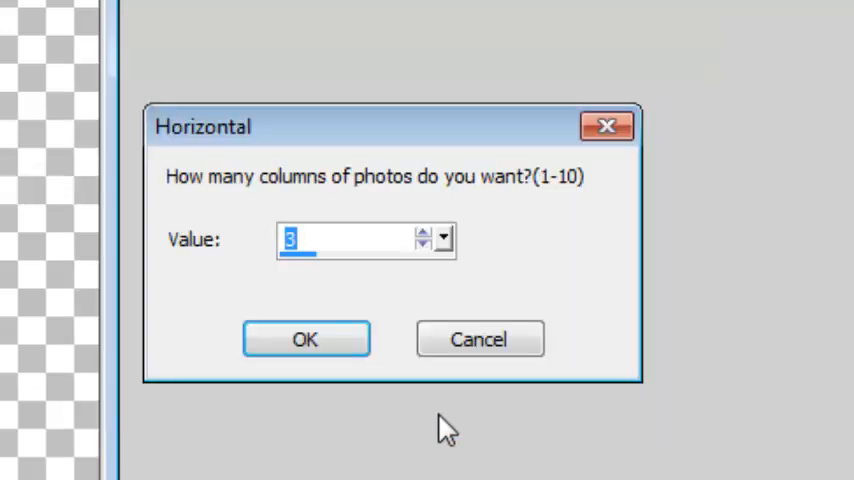
{"action": "mouse_move", "coordinate": [364, 204]}
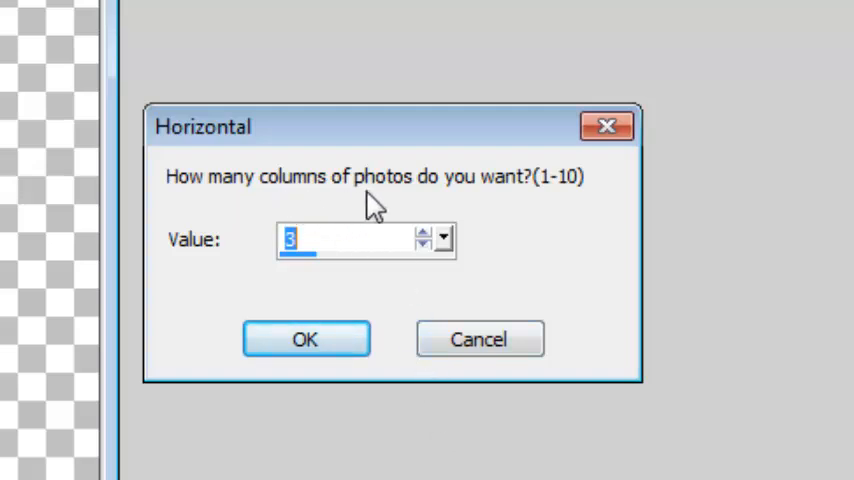
{"action": "mouse_move", "coordinate": [358, 272]}
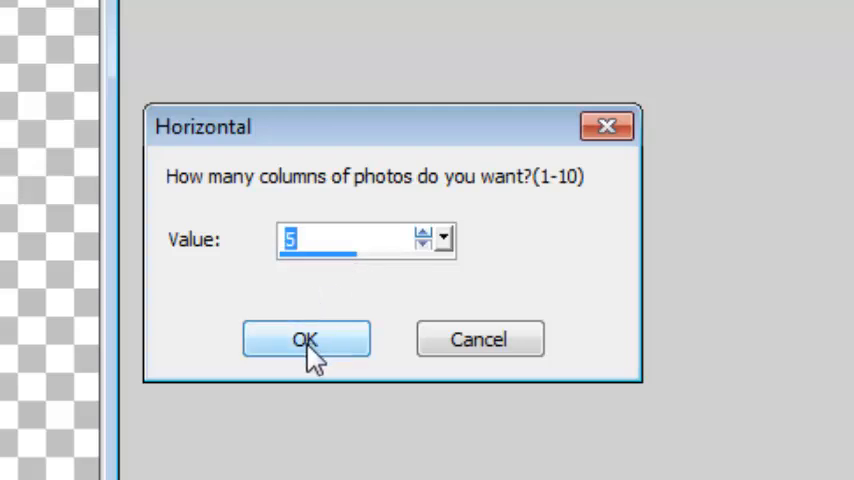
{"action": "left_click", "coordinate": [304, 338]}
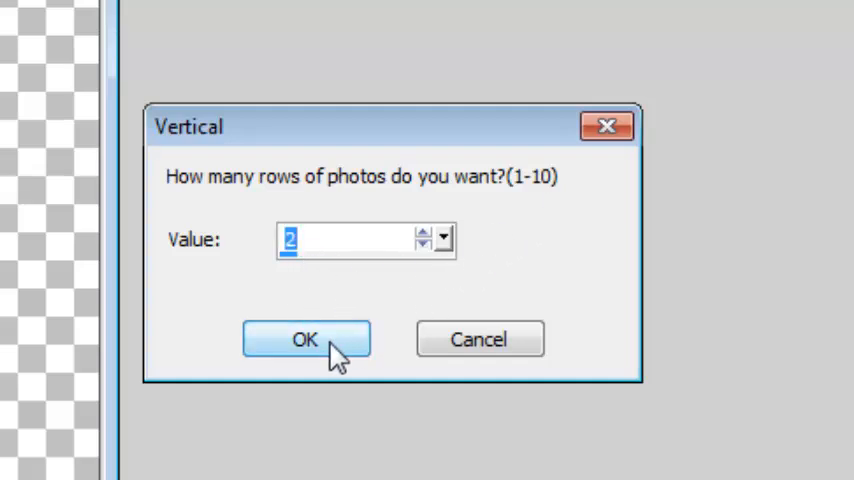
{"action": "left_click", "coordinate": [306, 340]}
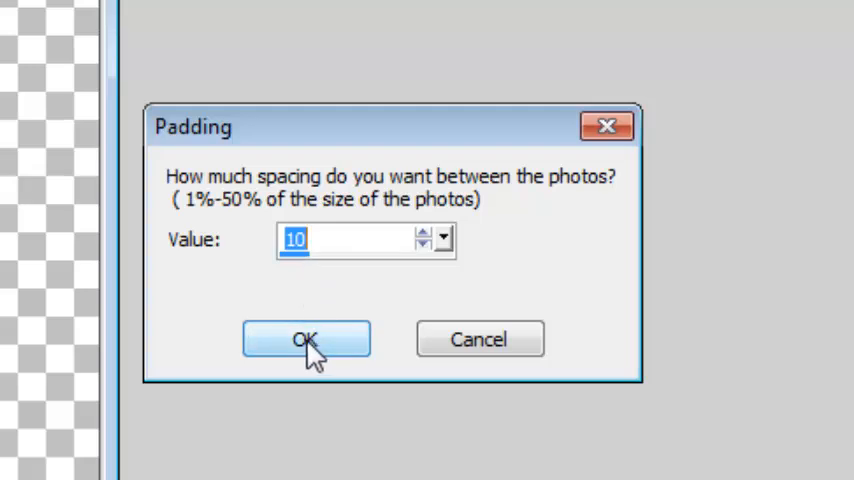
{"action": "left_click", "coordinate": [306, 338]}
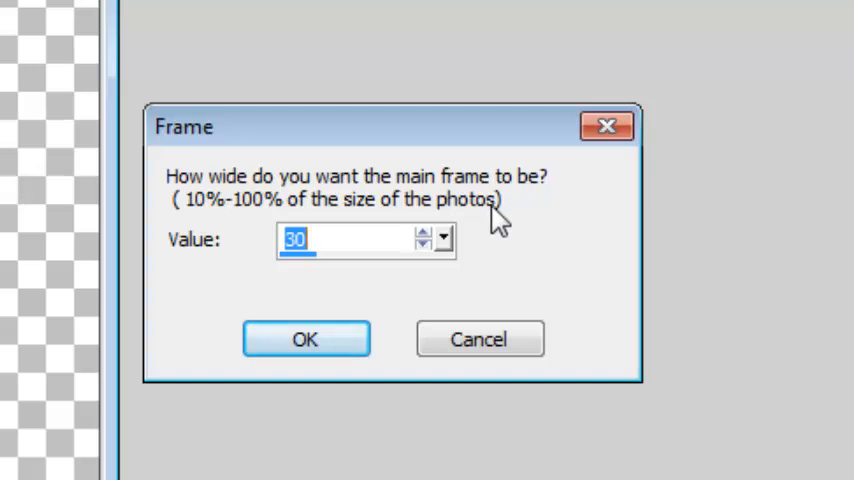
{"action": "mouse_move", "coordinate": [304, 296]}
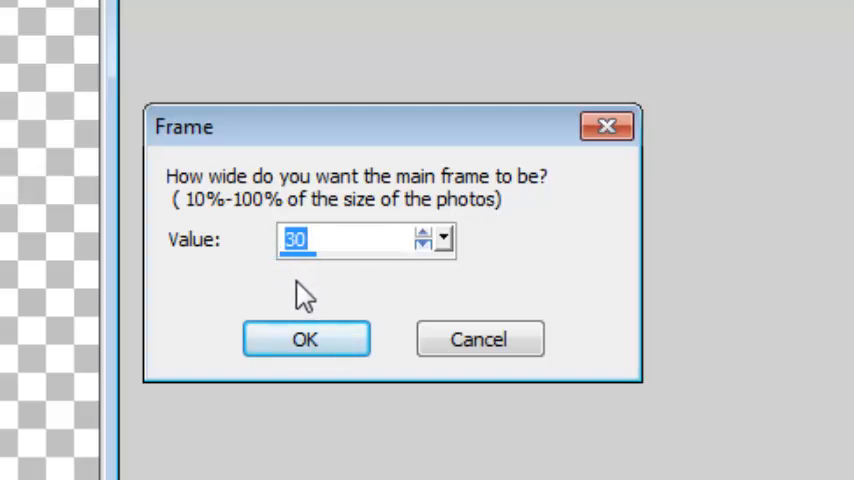
{"action": "mouse_move", "coordinate": [308, 292]}
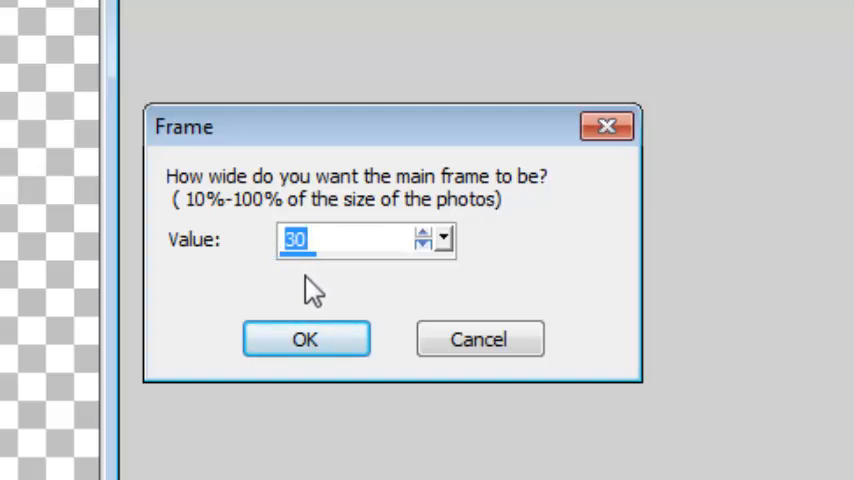
{"action": "left_click", "coordinate": [304, 338]}
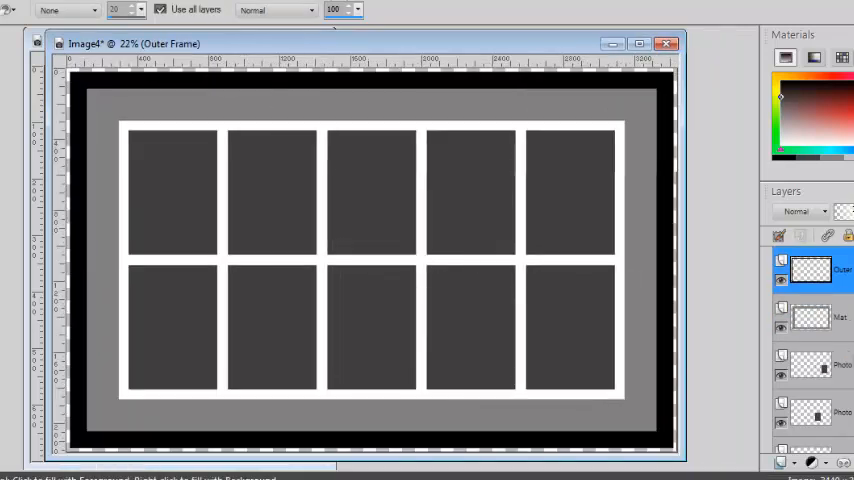
- Let the script build the black outer frame, grey mat and ten photo spot layers
{"action": "left_click", "coordinate": [810, 416]}
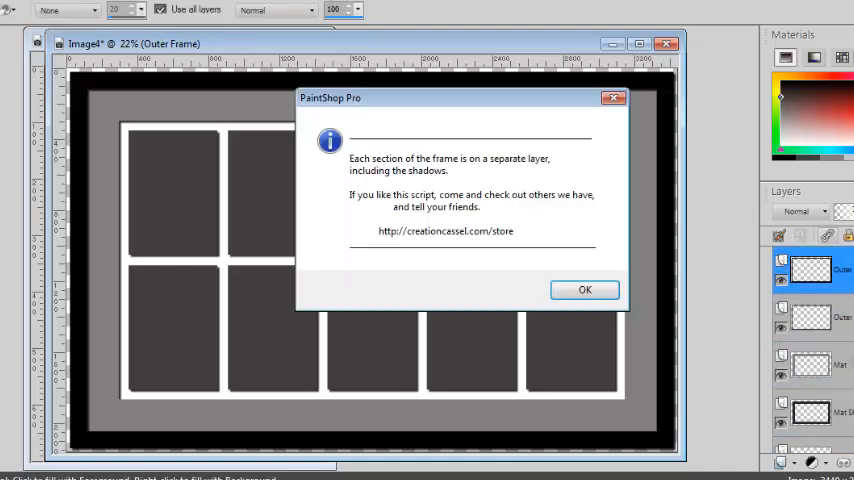
- Dismiss the completion message, leaving the template's photo and shadow layers visible
{"action": "left_click", "coordinate": [584, 288]}
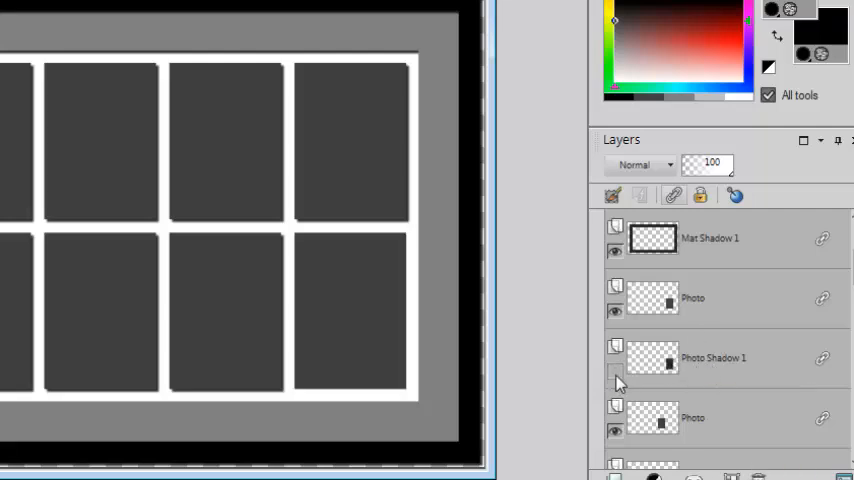
{"action": "mouse_move", "coordinate": [616, 388]}
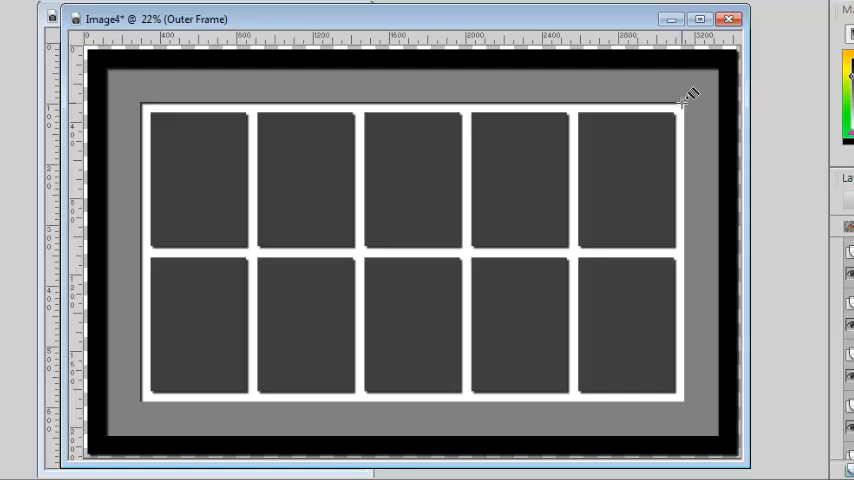
{"action": "mouse_move", "coordinate": [372, 260]}
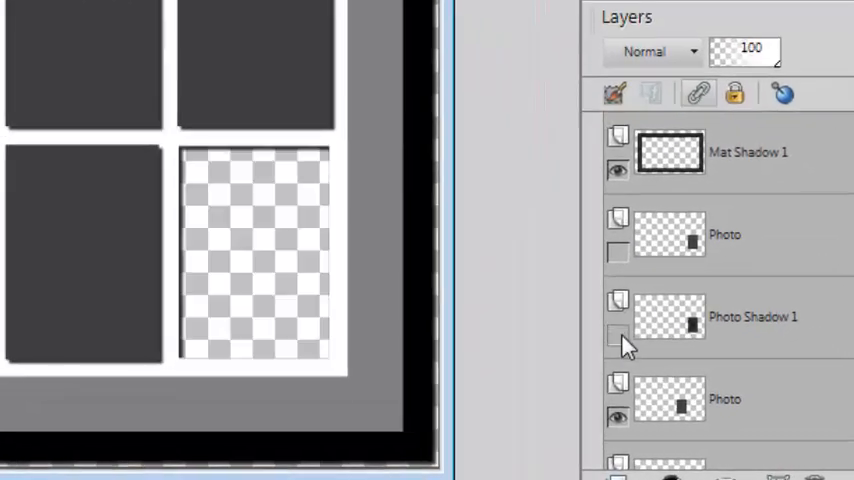
- Delete the middle top-row photo spot layers, leaving transparent gaps
{"action": "left_click", "coordinate": [612, 338]}
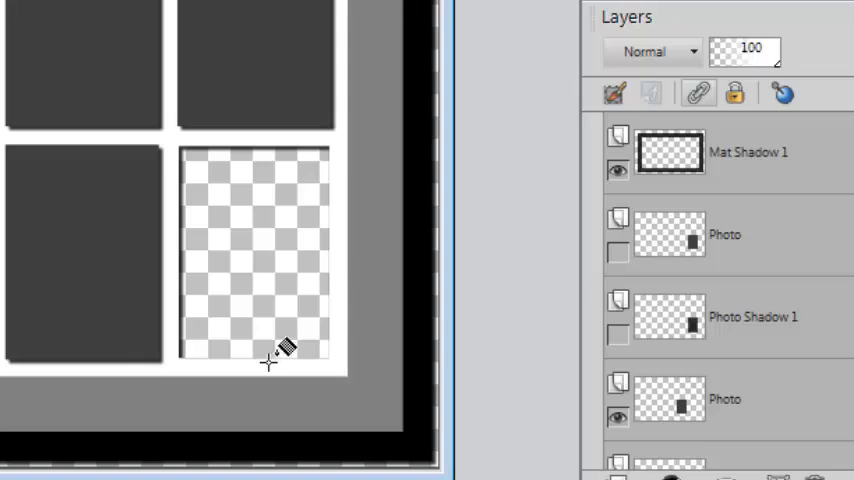
{"action": "mouse_move", "coordinate": [304, 148]}
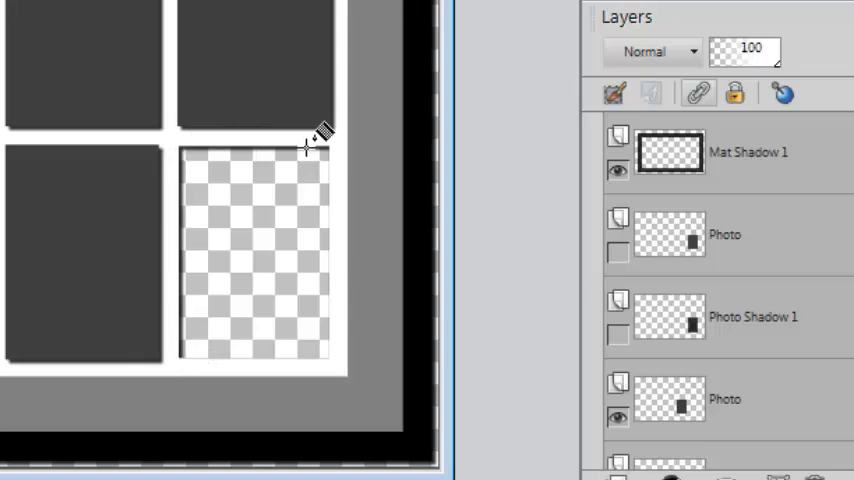
{"action": "mouse_move", "coordinate": [280, 218]}
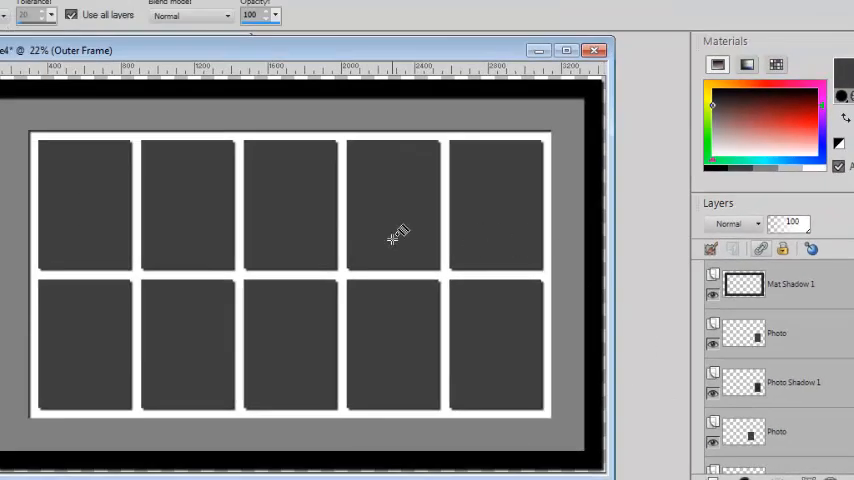
{"action": "mouse_move", "coordinate": [500, 232]}
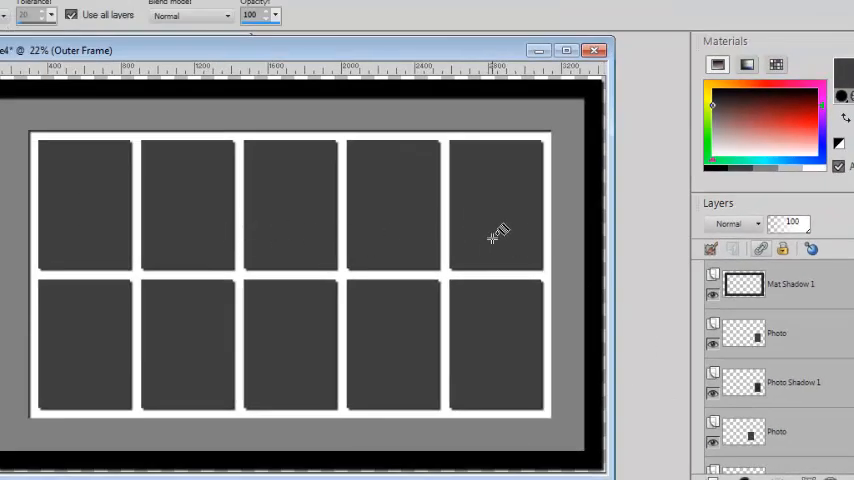
{"action": "mouse_move", "coordinate": [696, 348]}
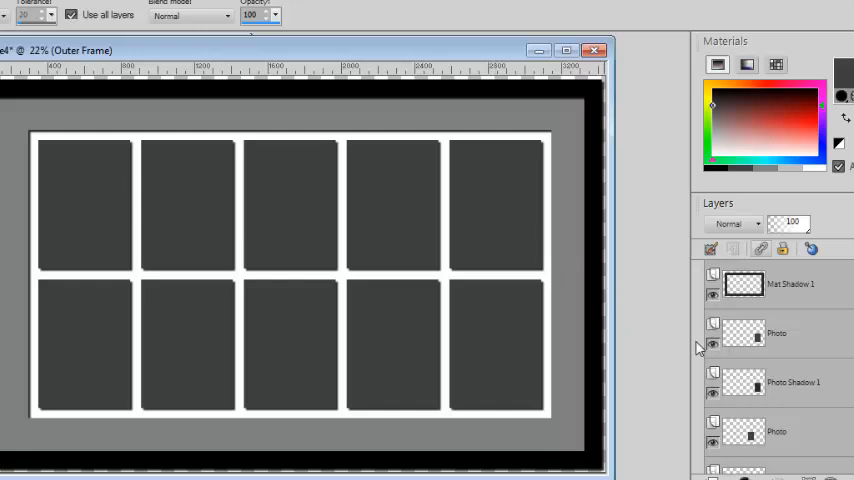
{"action": "mouse_move", "coordinate": [696, 348]}
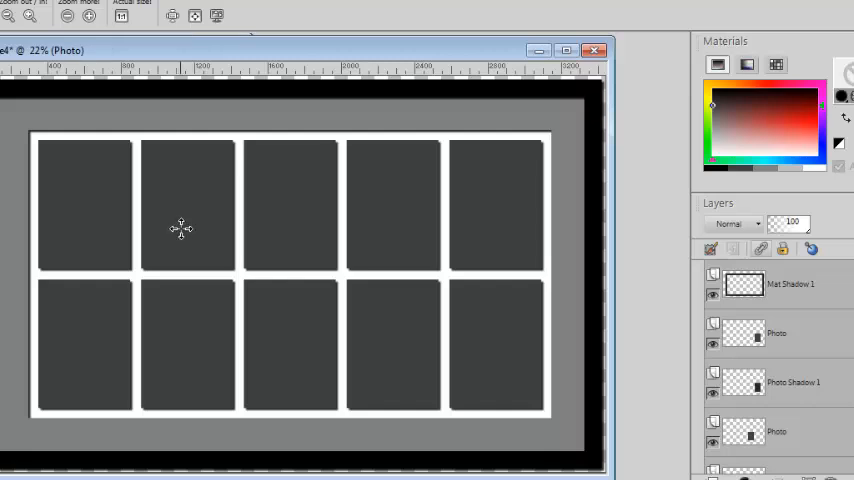
{"action": "mouse_move", "coordinate": [178, 228]}
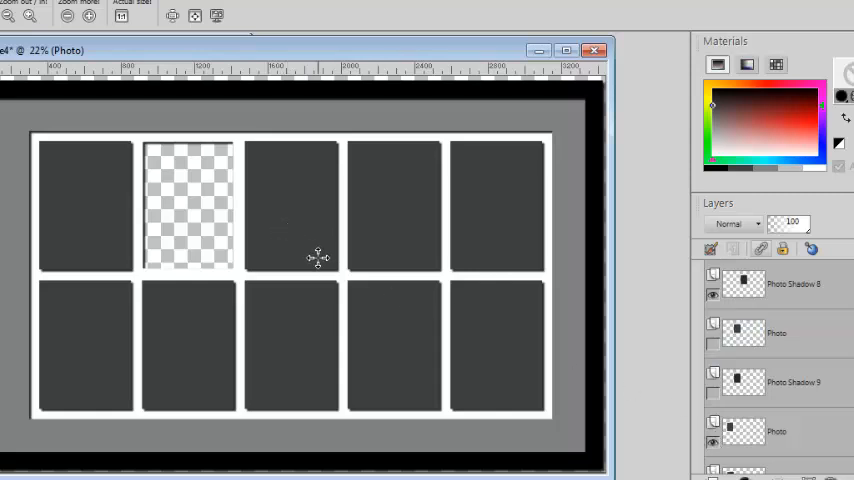
{"action": "left_click", "coordinate": [776, 332]}
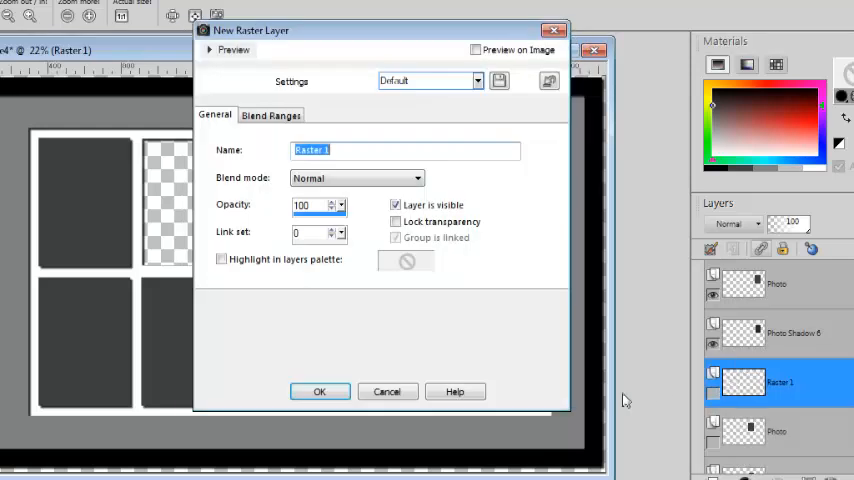
- Create a new raster layer and flood fill the three middle top spots' area with dark grey
{"action": "left_click", "coordinate": [318, 392]}
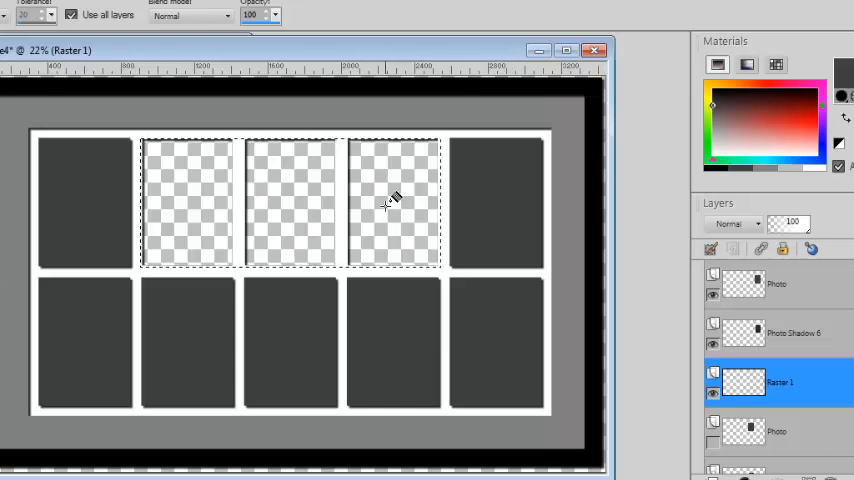
{"action": "left_click", "coordinate": [388, 200]}
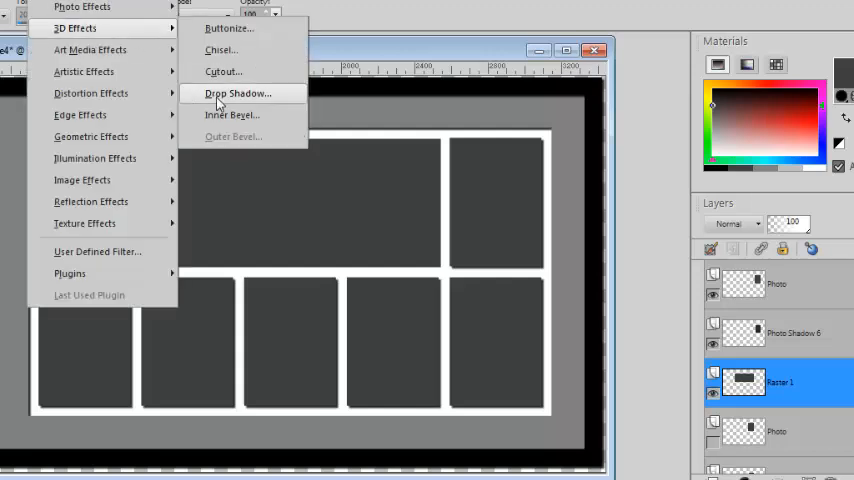
- Apply a Drop Shadow with the last used settings on a new layer to the wide spot
{"action": "left_click", "coordinate": [234, 92]}
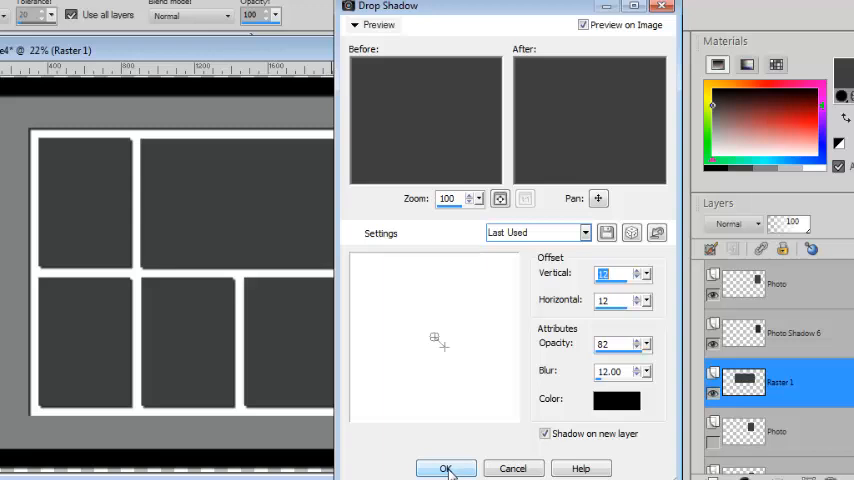
{"action": "left_click", "coordinate": [446, 468]}
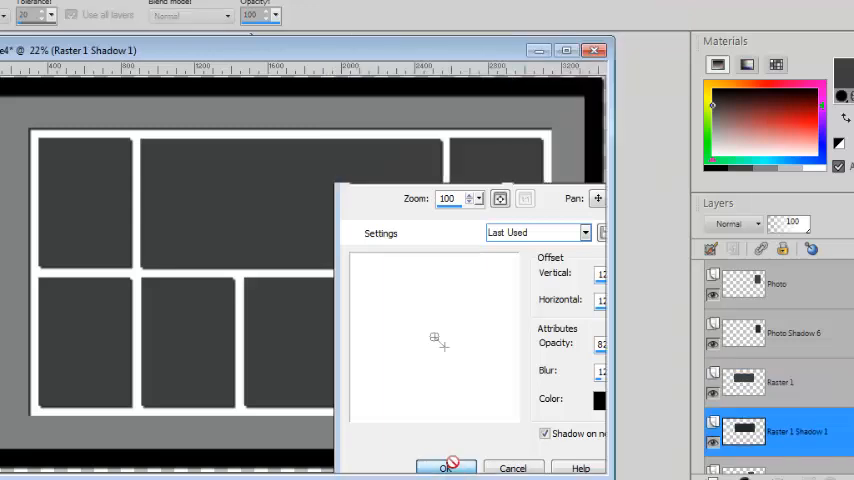
{"action": "left_click", "coordinate": [448, 468]}
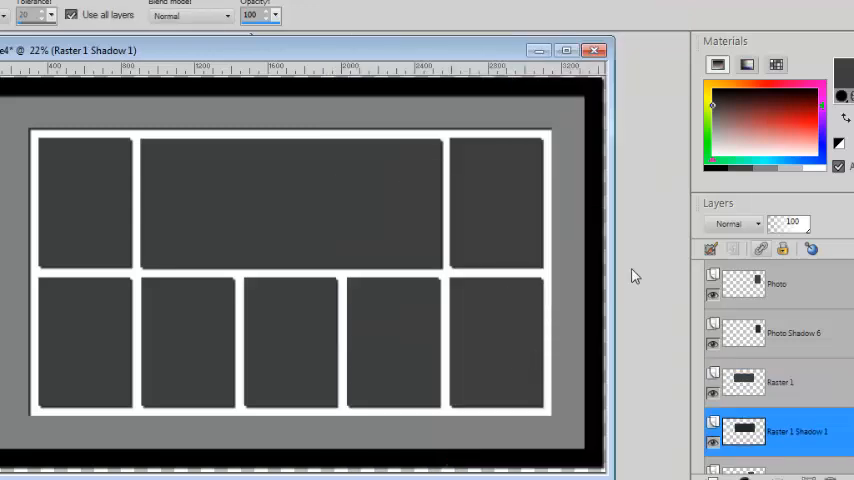
{"action": "mouse_move", "coordinate": [484, 212]}
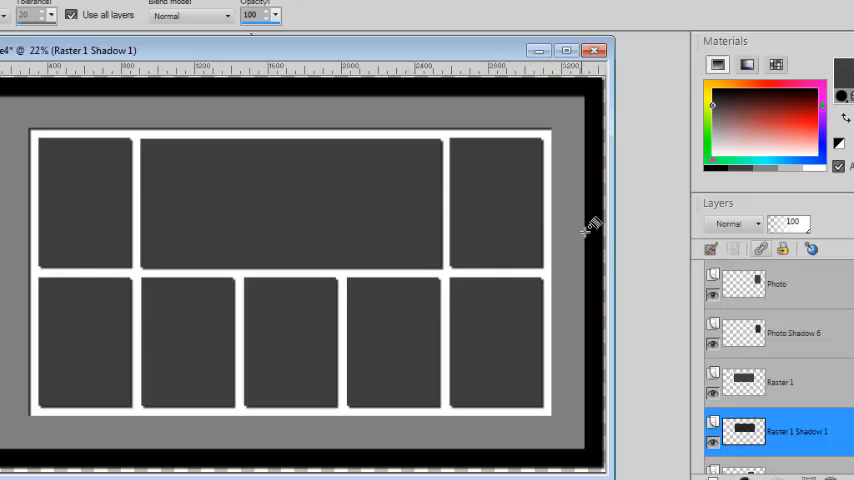
{"action": "mouse_move", "coordinate": [632, 284]}
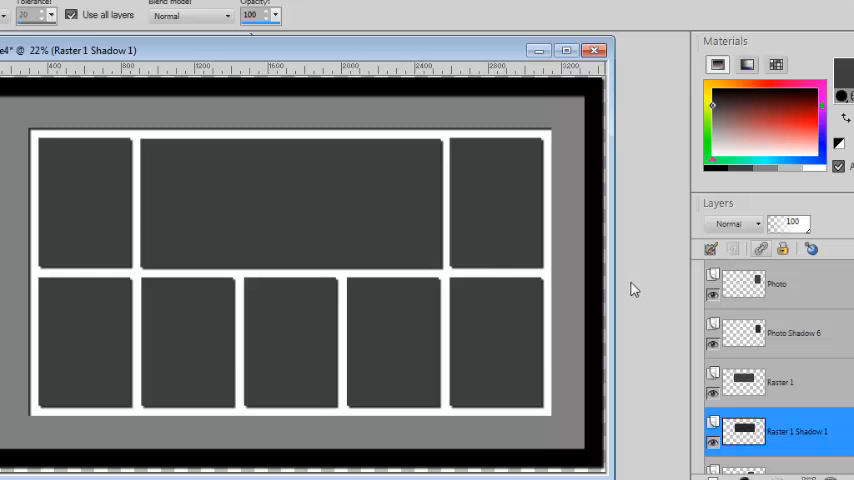
{"action": "mouse_move", "coordinate": [640, 276]}
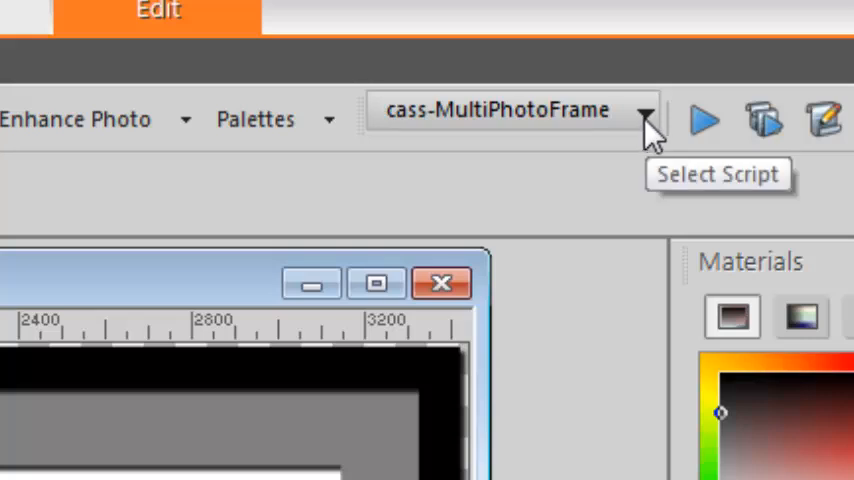
- Pick cass-SpeedScrap-Photo from the Select Script dropdown
{"action": "left_click", "coordinate": [648, 110]}
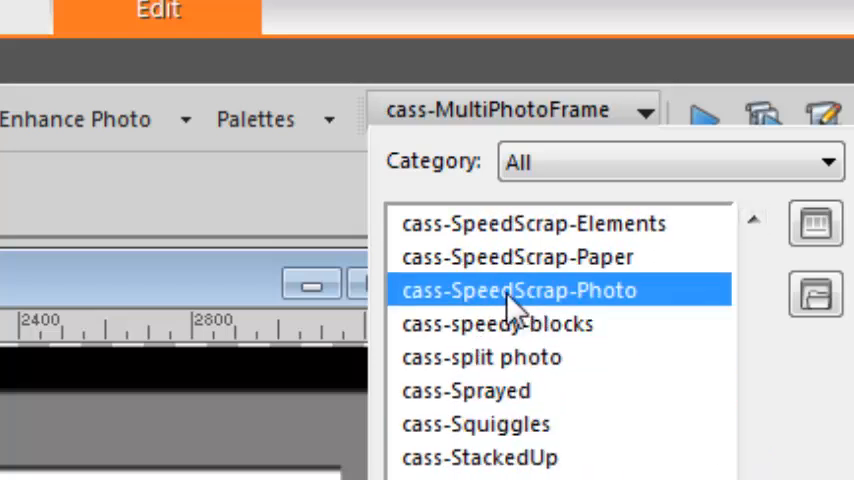
{"action": "left_click", "coordinate": [520, 290]}
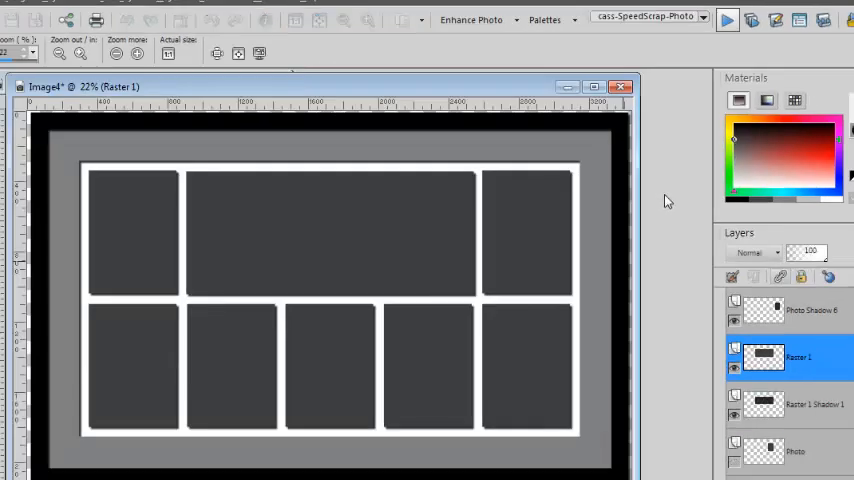
- Run the script and fit the orange-jersey team photo into the wide top spot
{"action": "left_click", "coordinate": [30, 22]}
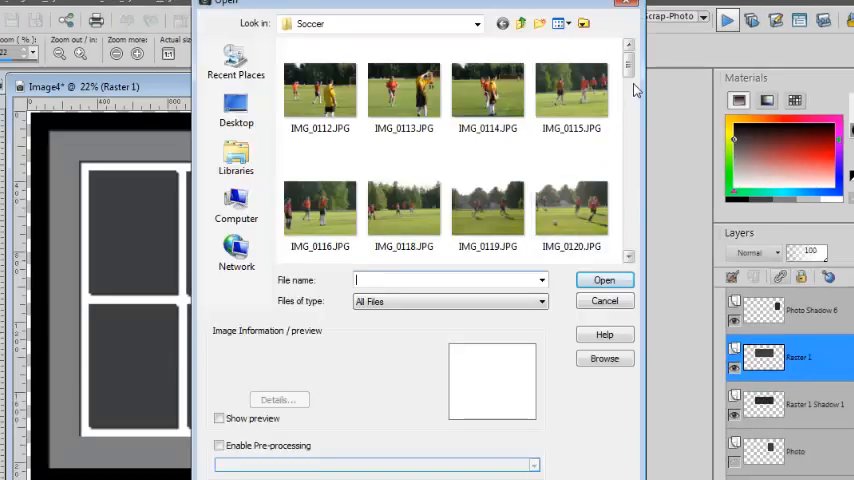
{"action": "scroll", "scroll_direction": "down", "scroll_amount": 3}
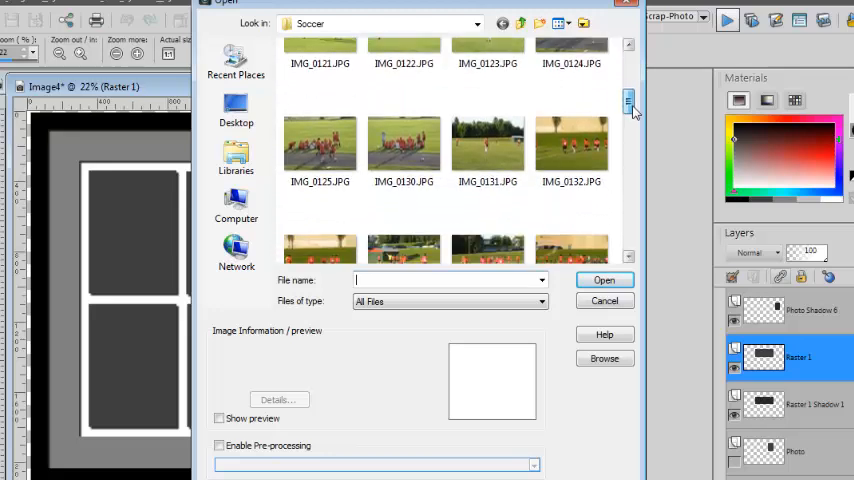
{"action": "mouse_move", "coordinate": [572, 140]}
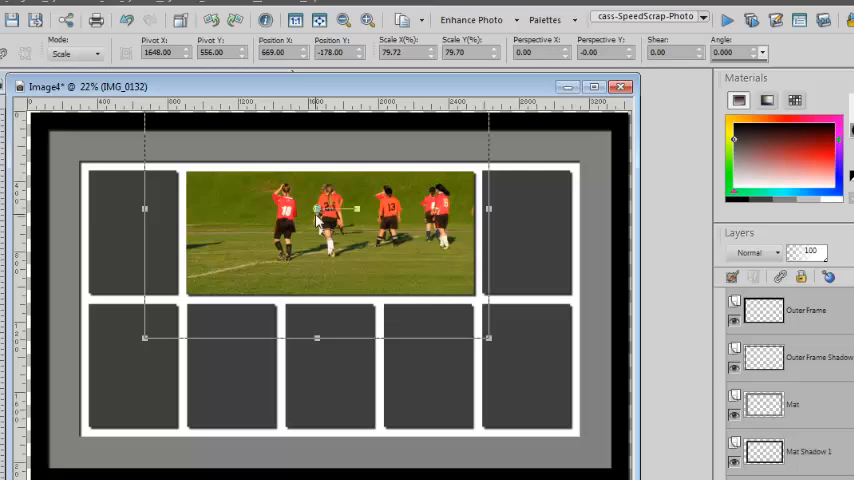
{"action": "left_click_drag", "start_coordinate": [316, 208], "coordinate": [318, 220]}
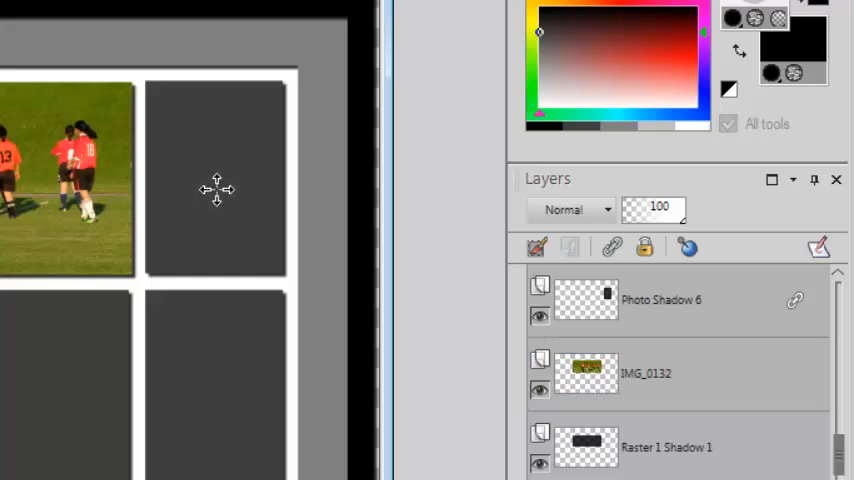
{"action": "mouse_move", "coordinate": [216, 184]}
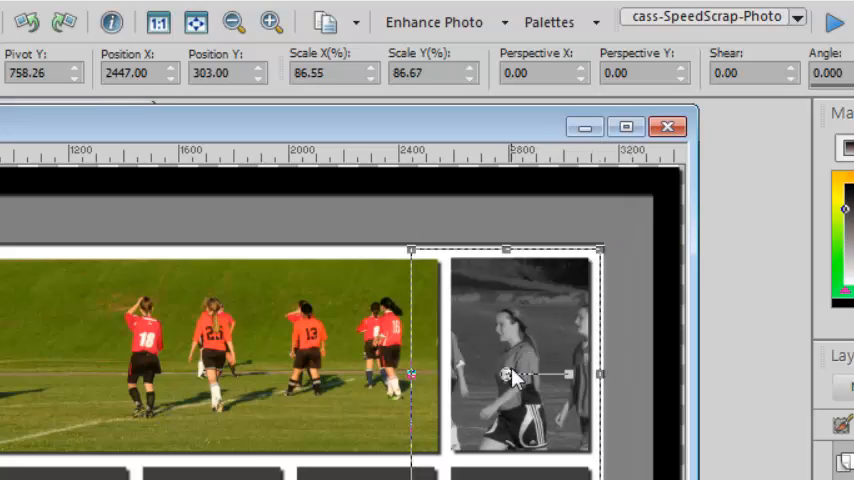
- Scale and center the black-and-white player photo in the top-right spot
{"action": "left_click_drag", "start_coordinate": [510, 376], "coordinate": [518, 350]}
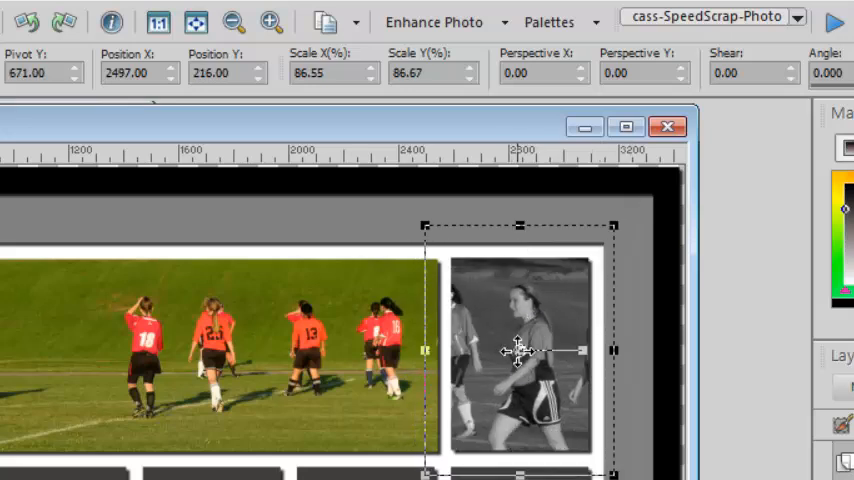
{"action": "left_click_drag", "start_coordinate": [518, 350], "coordinate": [524, 350]}
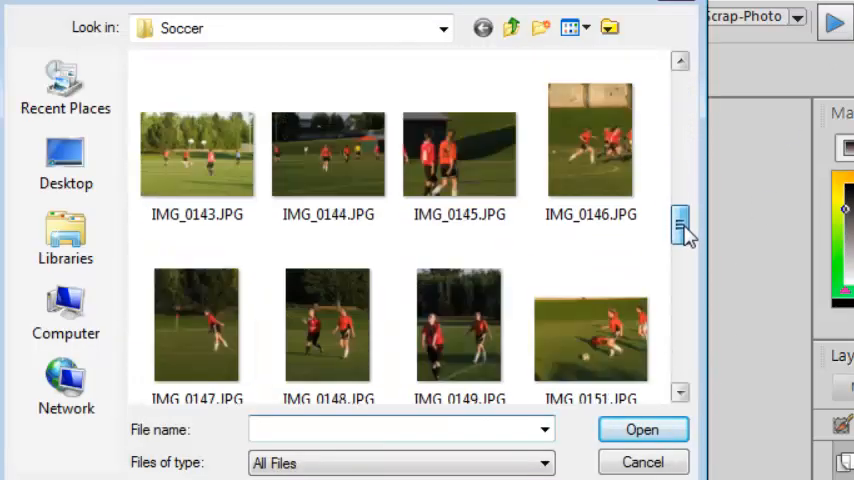
- Pick IMG_0164.JPG from the folder to fill the next empty photo spot
{"action": "scroll", "scroll_direction": "down", "scroll_amount": 3}
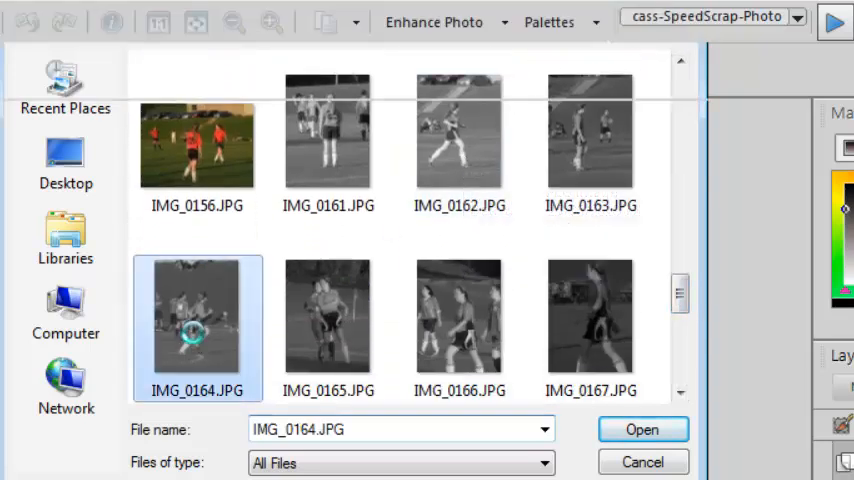
{"action": "left_click", "coordinate": [648, 428]}
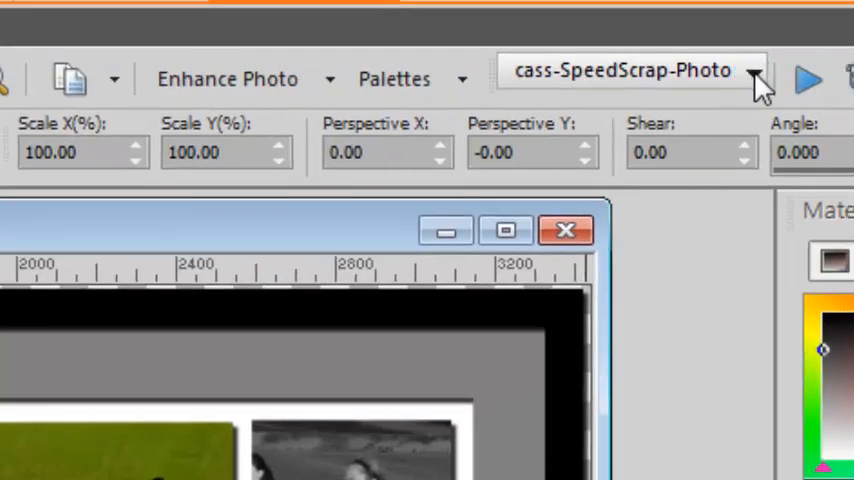
- Choose the remaining SpeedScrap scripts to finish the photos, red textured mat and black frame
{"action": "left_click", "coordinate": [754, 72]}
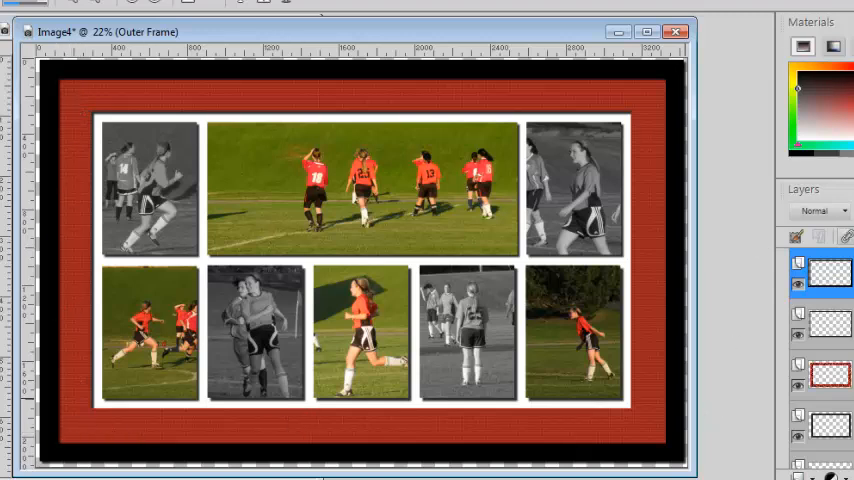
{"action": "mouse_move", "coordinate": [732, 60]}
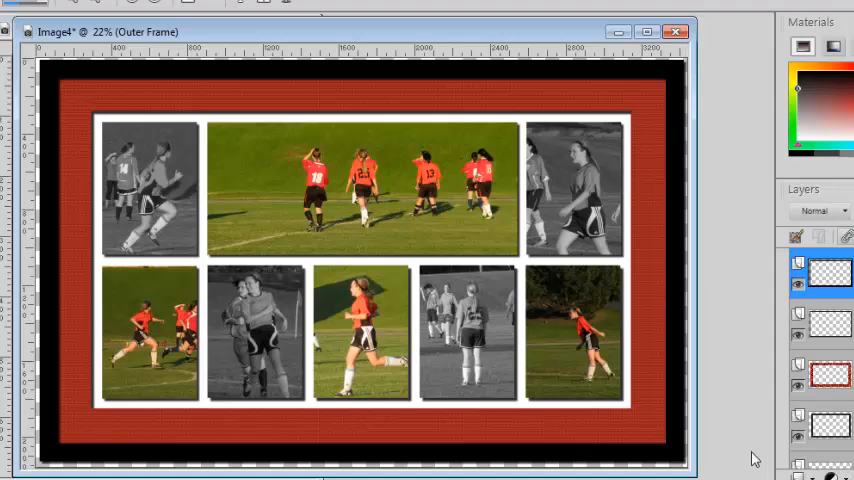
{"action": "mouse_move", "coordinate": [750, 452]}
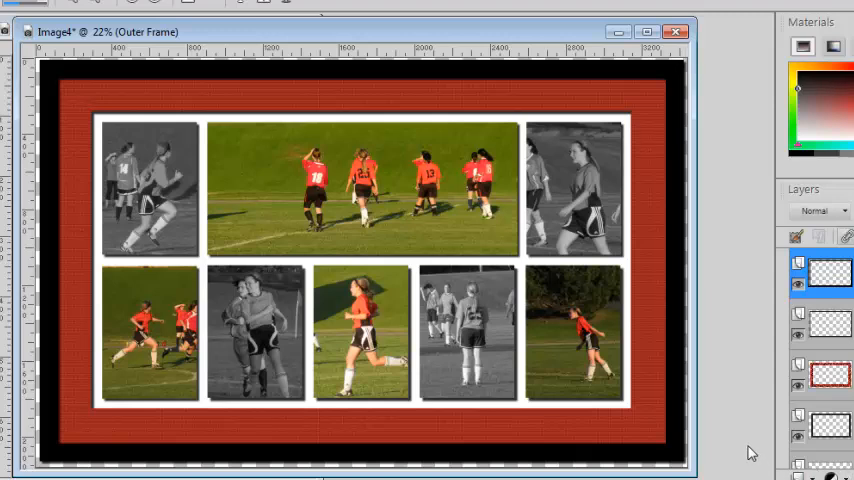